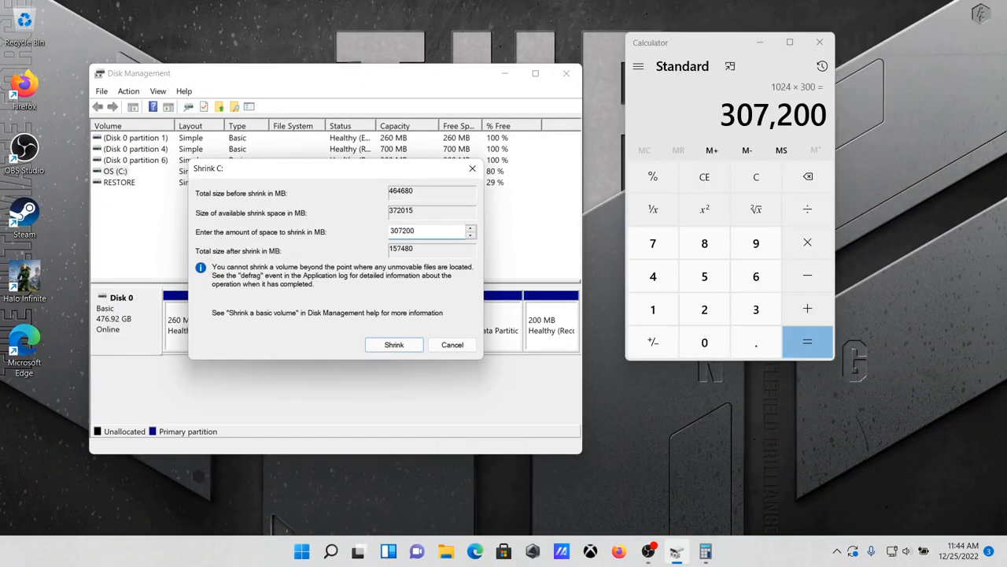
- Confirm shrinking the C: volume by 307,200 MB
{"action": "left_click", "coordinate": [394, 343]}
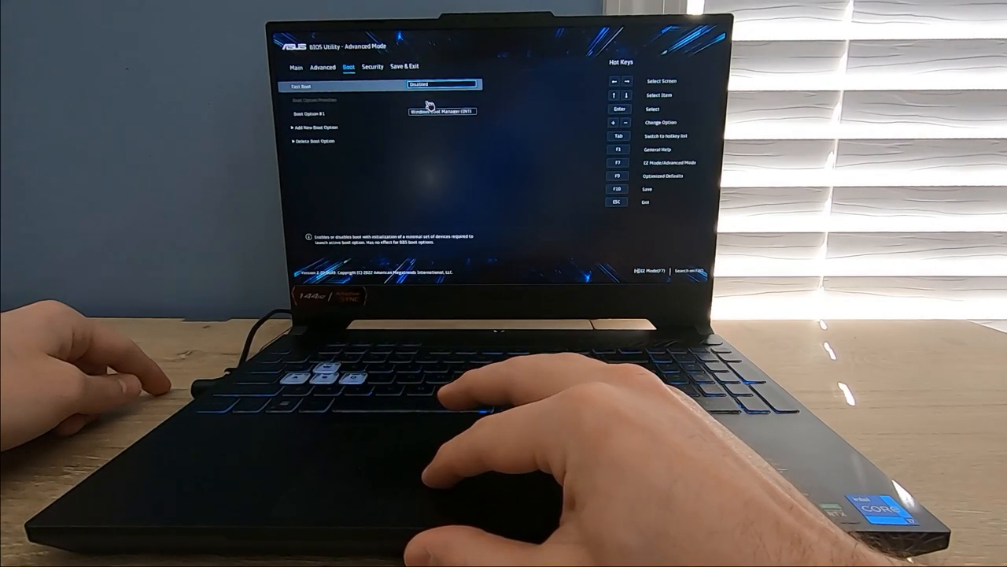
- Switch the ASUS UEFI BIOS back to EZ Mode with F7 after disabling Fast Boot
{"action": "key", "text": "f7"}
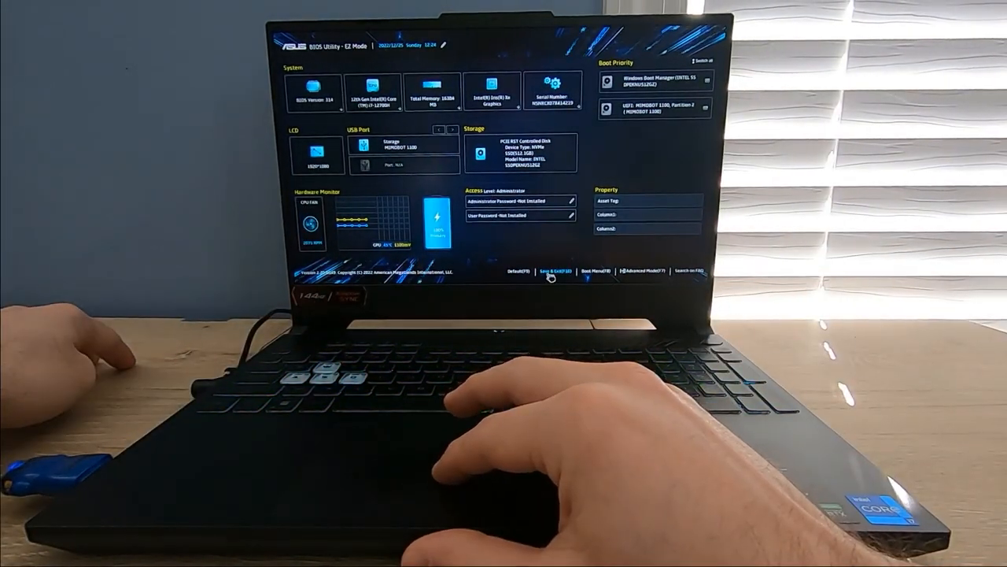